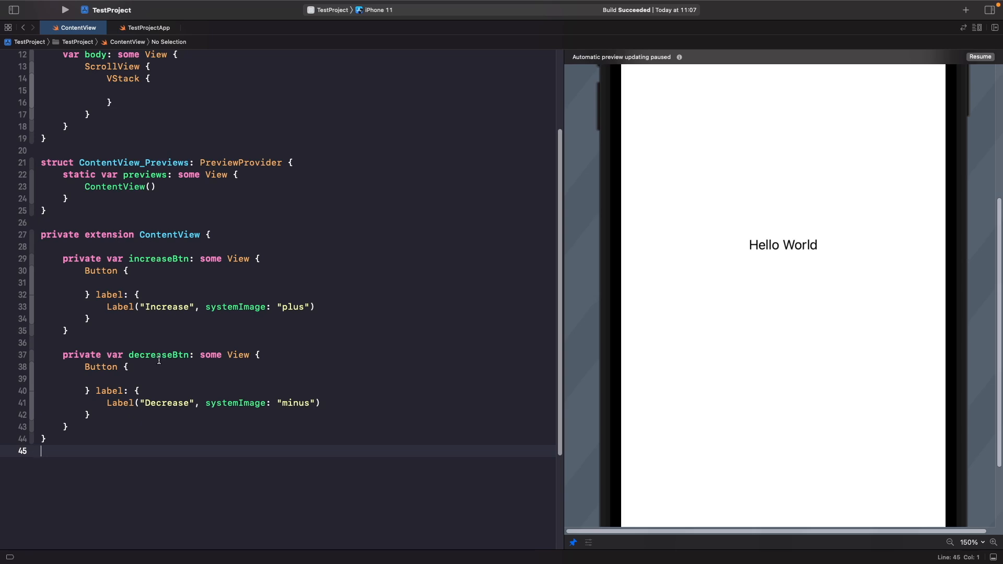
mouse_move(144, 401)
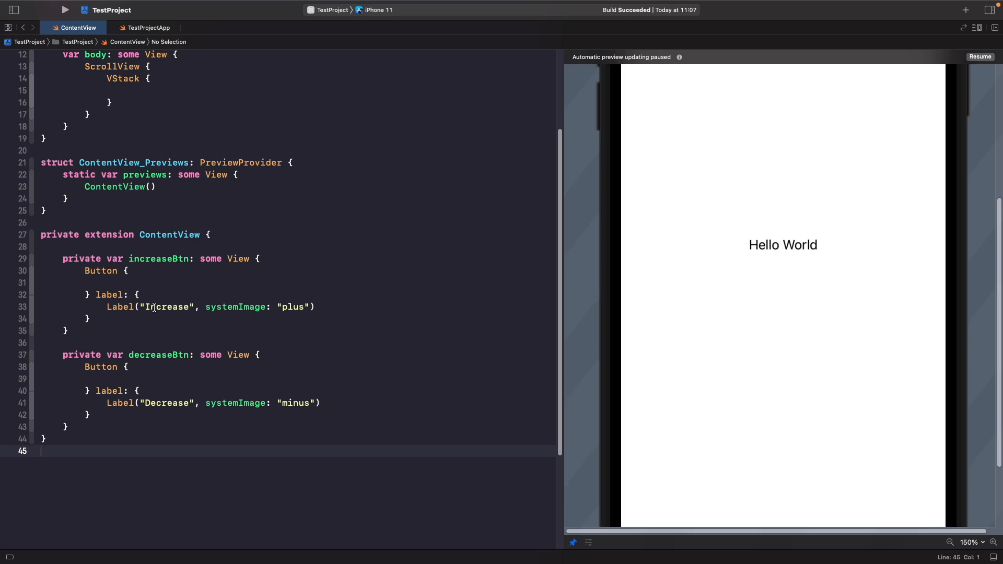
mouse_move(161, 307)
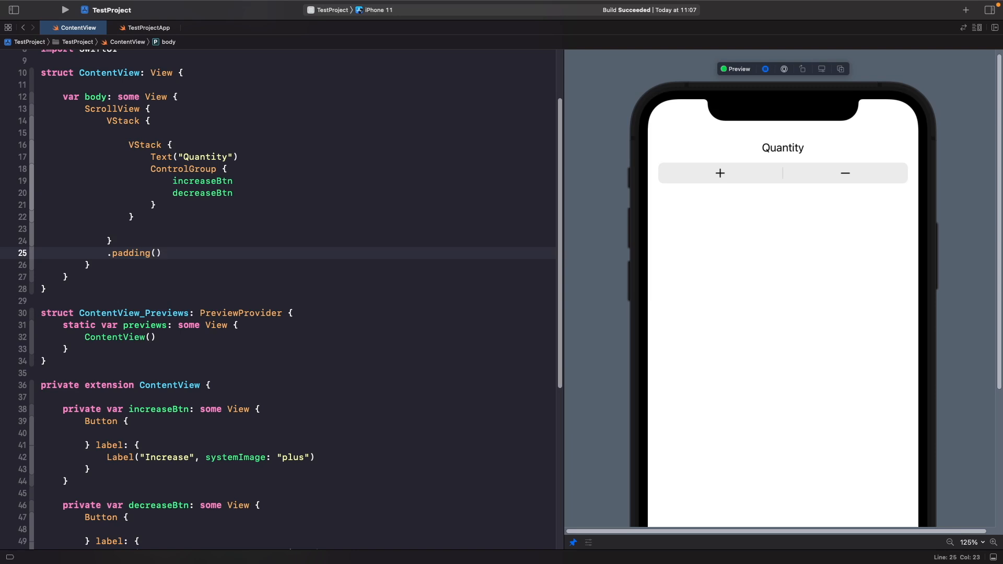
click(161, 253)
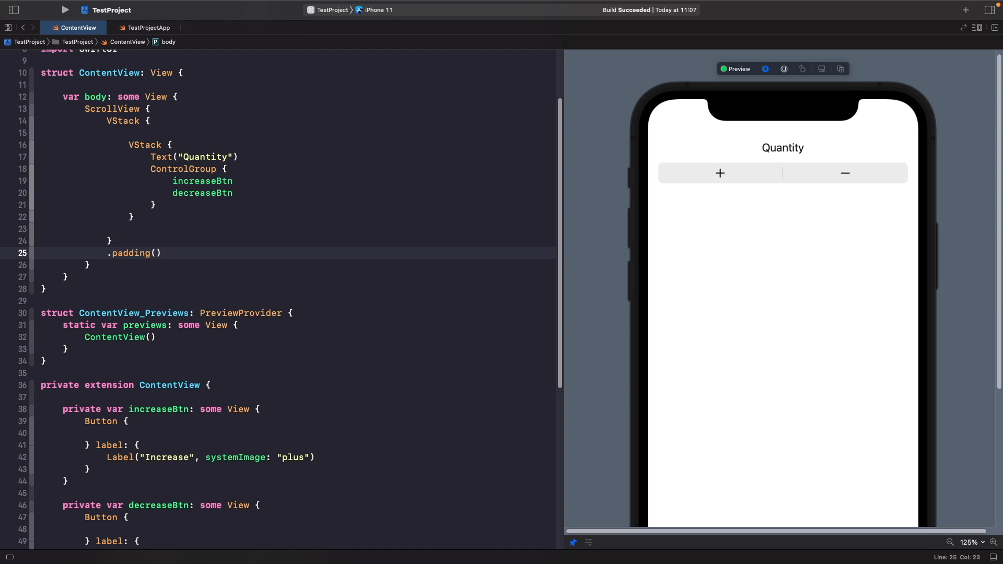
click(162, 253)
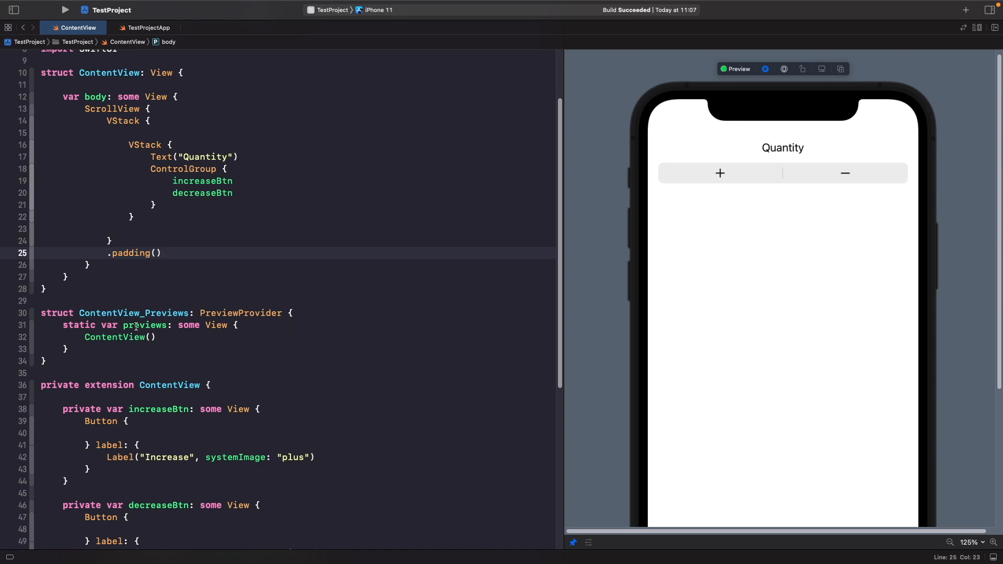
click(135, 216)
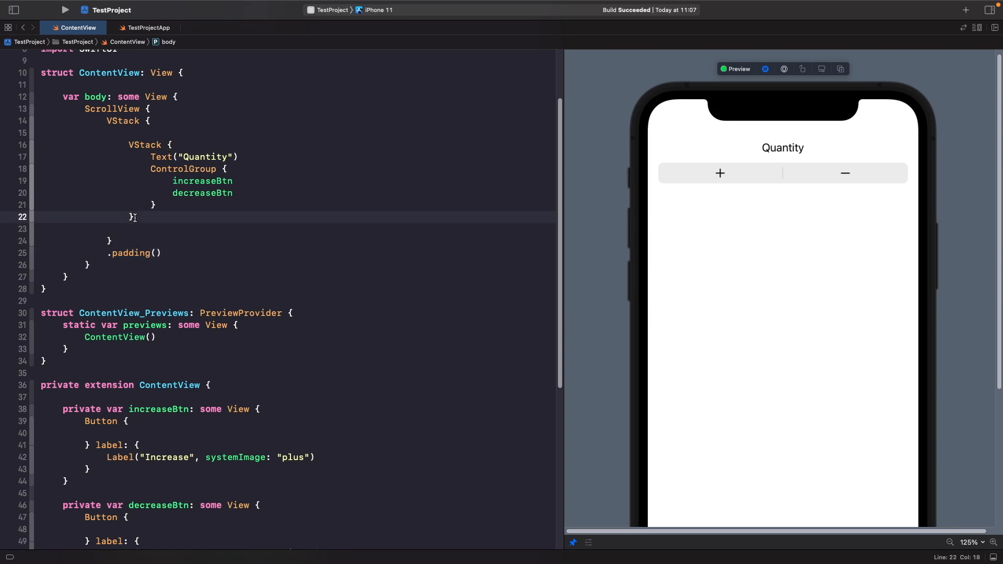
Duplicate the Quantity VStack and give the second ControlGroup .controlGroupStyle(.navigation)
drag(134, 216, 44, 142)
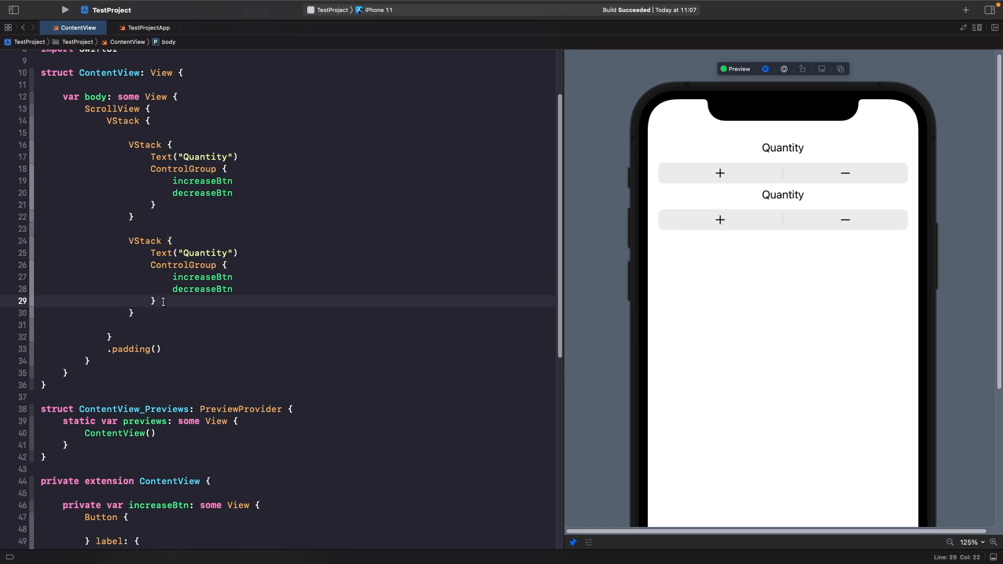
text(.controlGroupStyle(.navigation)
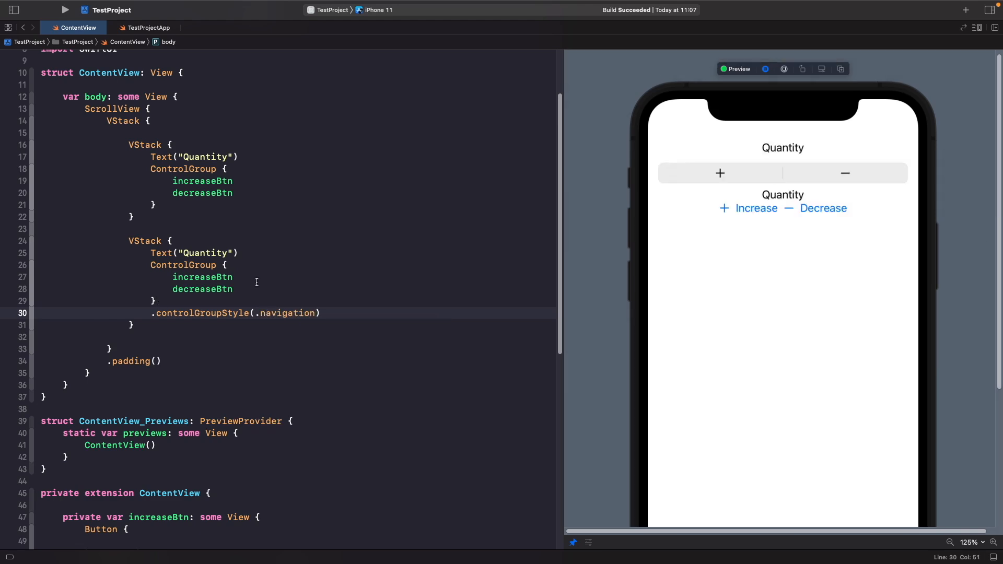
mouse_move(782, 185)
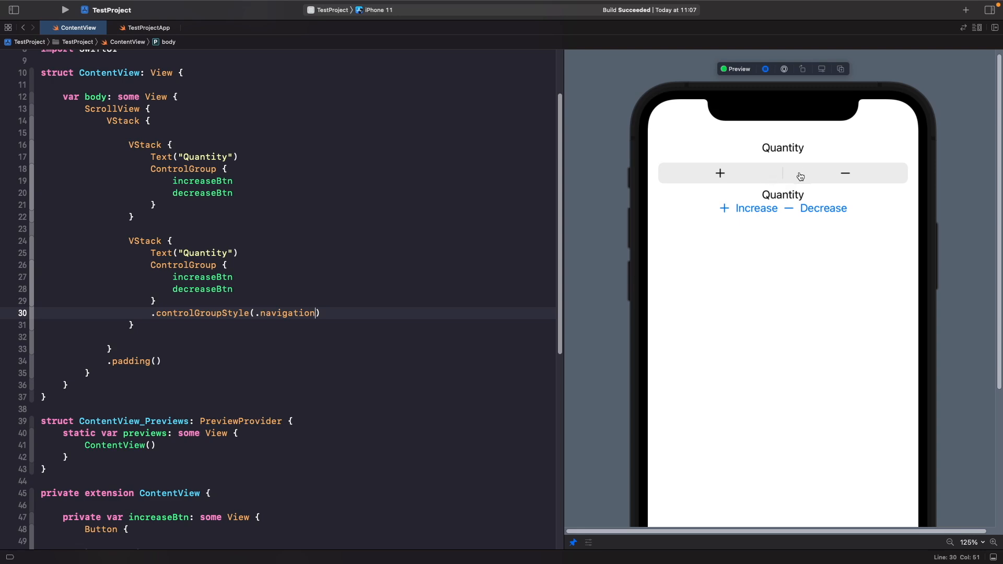
mouse_move(784, 178)
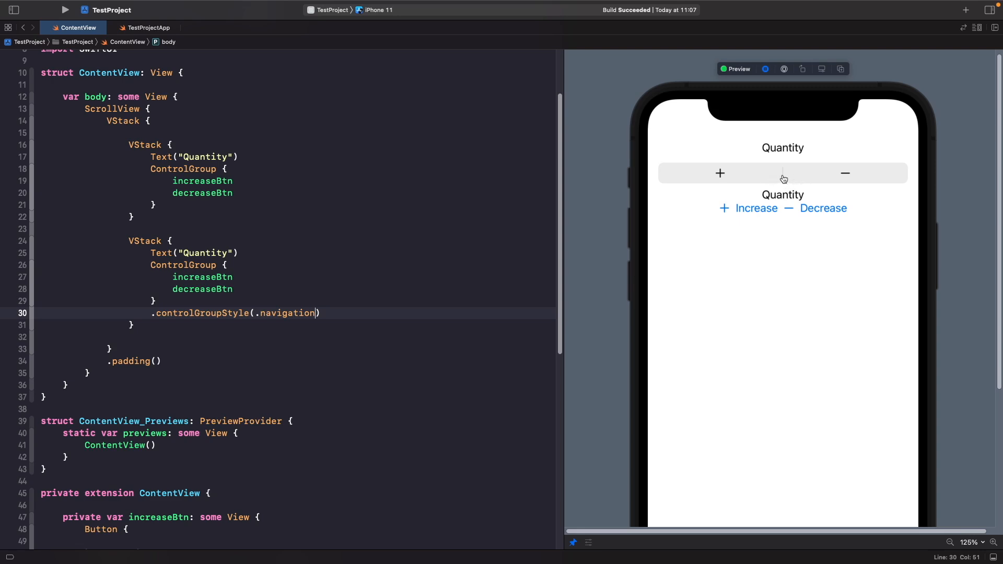
mouse_move(553, 252)
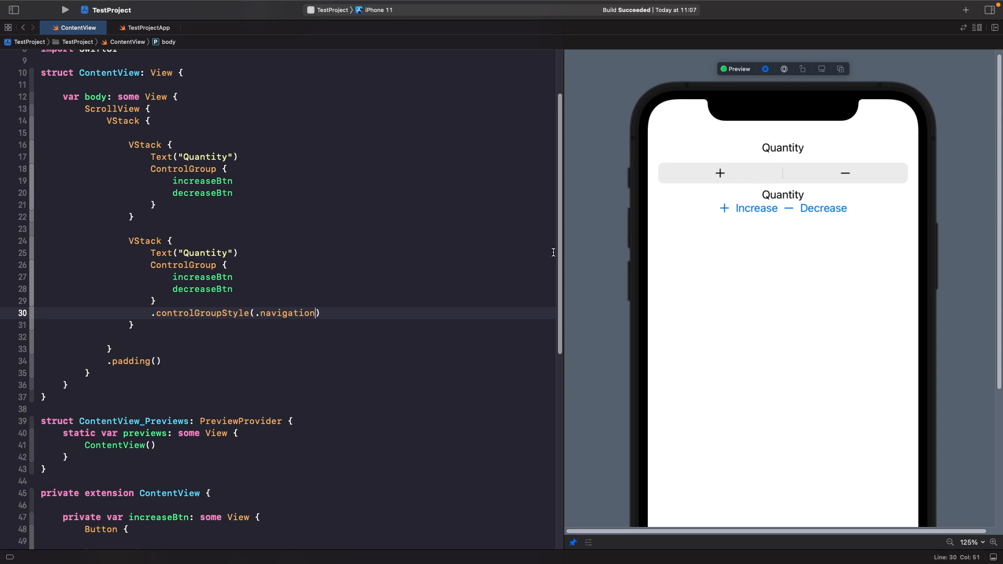
mouse_move(733, 216)
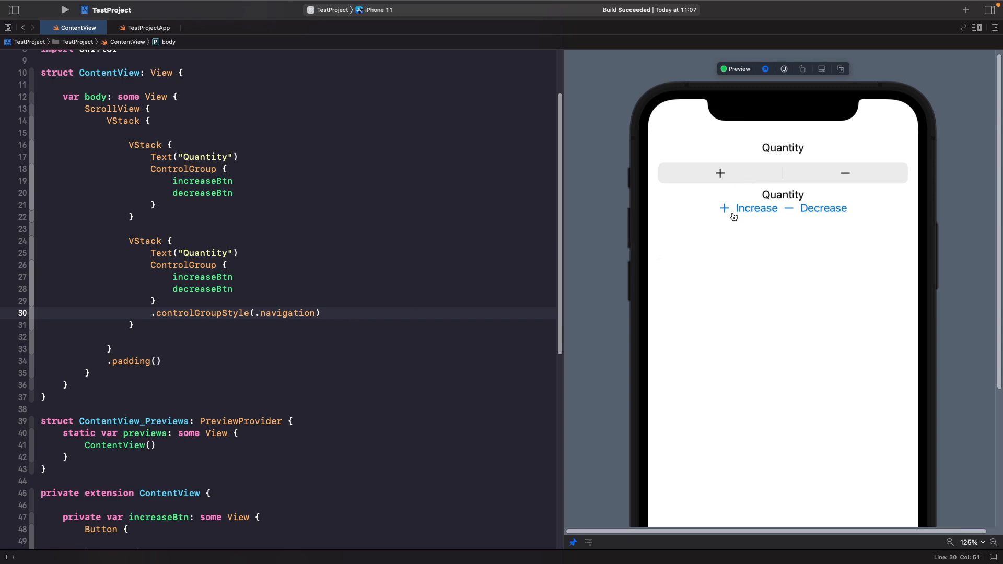
mouse_move(749, 216)
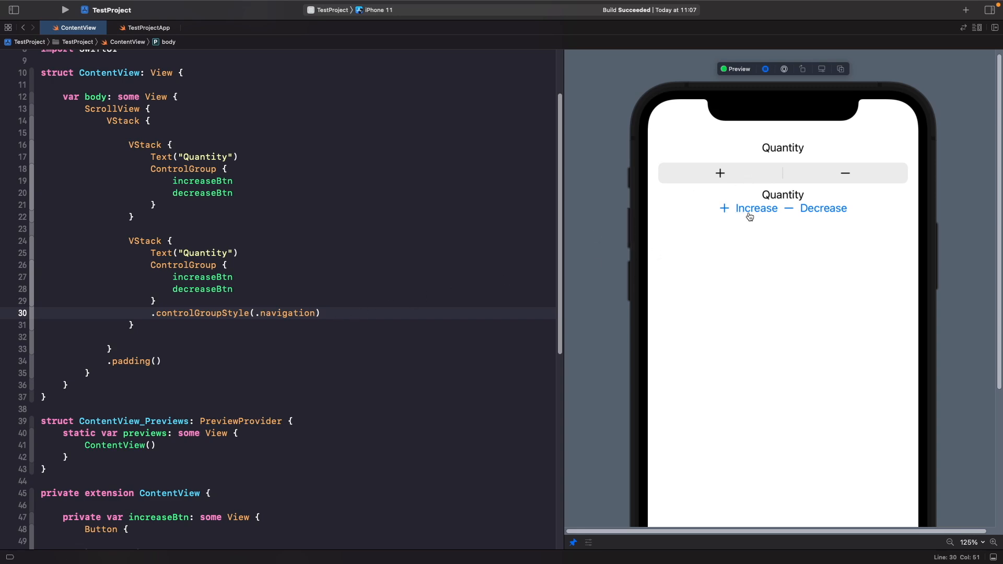
mouse_move(766, 181)
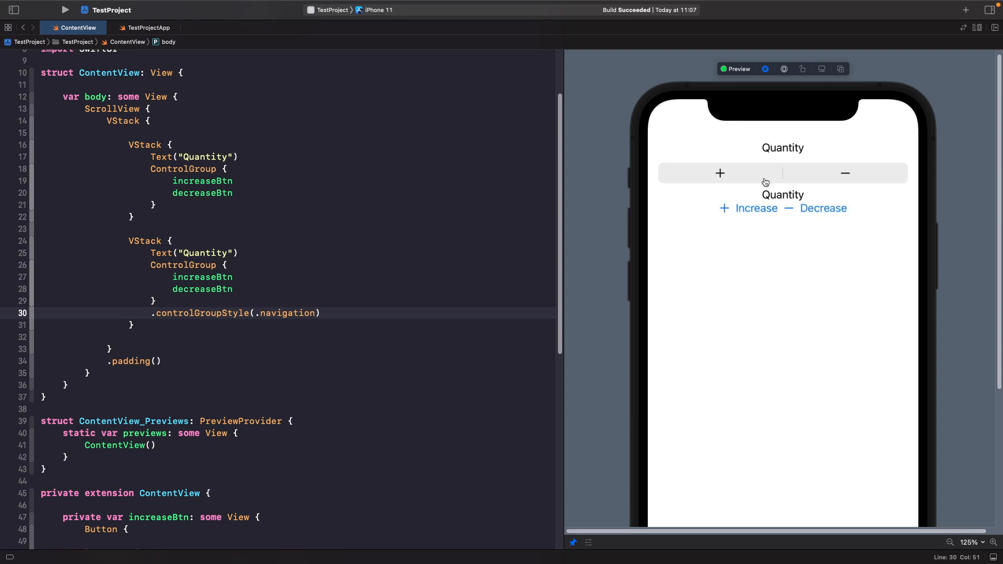
mouse_move(548, 232)
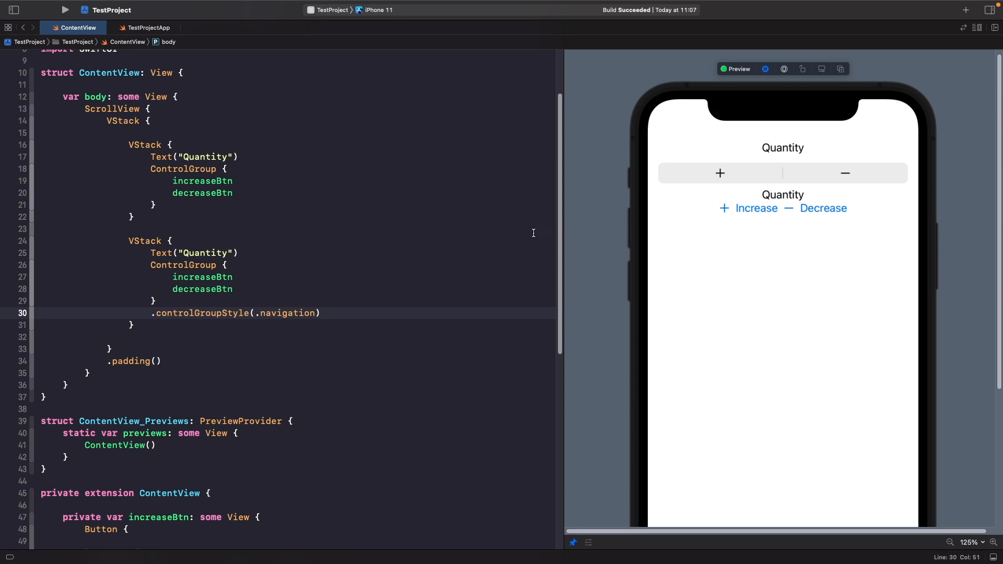
mouse_move(524, 234)
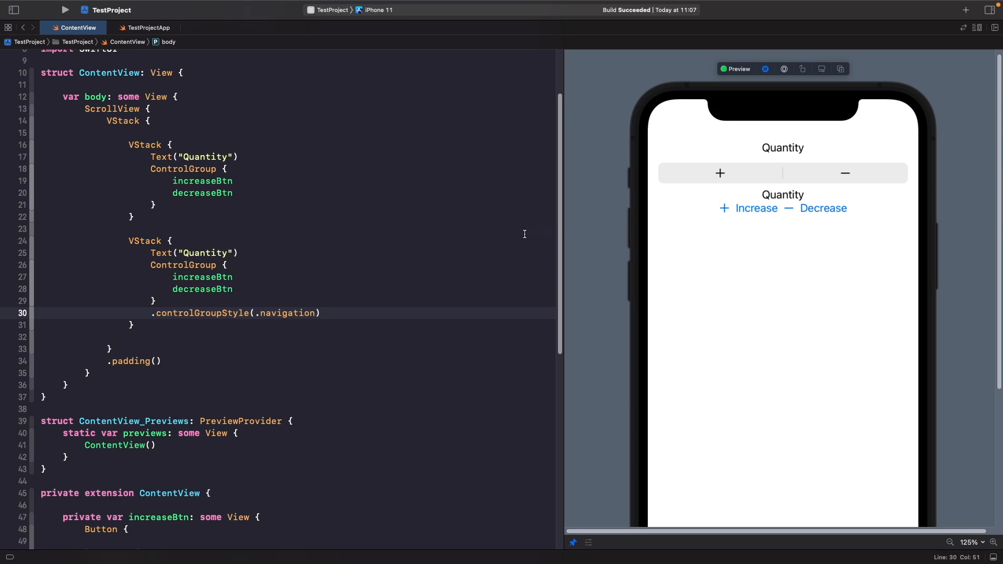
mouse_move(518, 234)
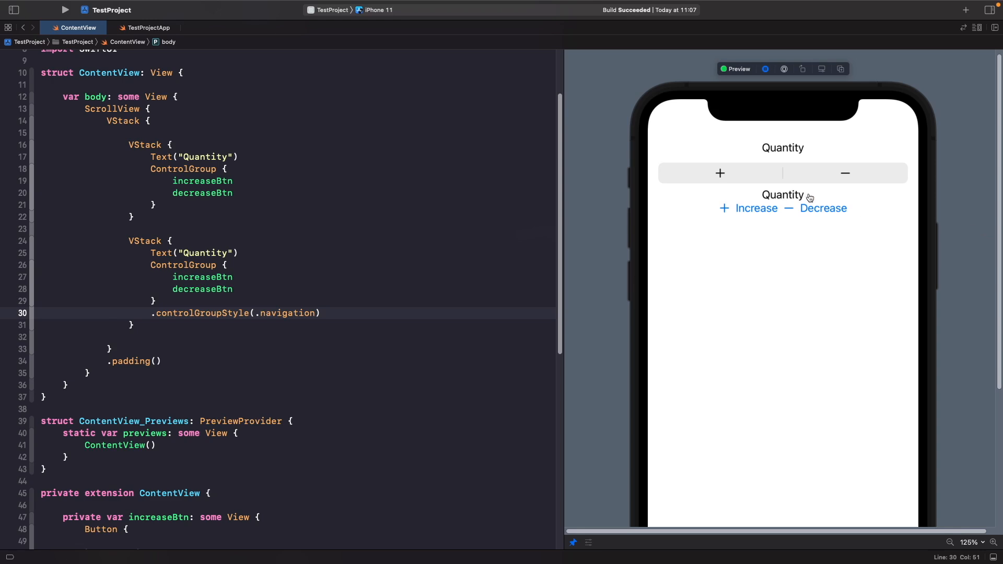
mouse_move(790, 199)
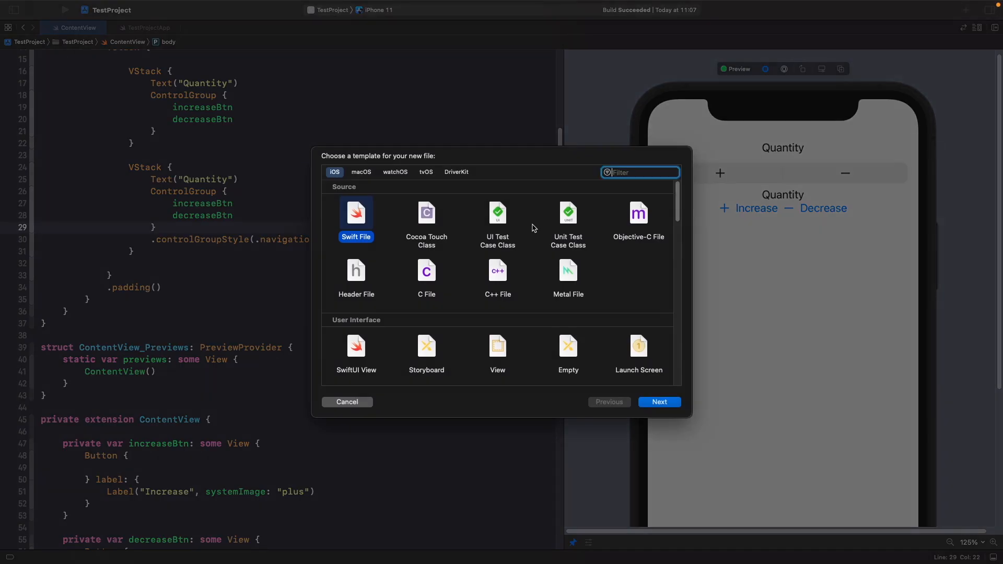
Add a ControlGroup+QuantityStyle Swift file declaring ControlGroupQuantityStyle with makeBody(configuration:)
click(659, 402)
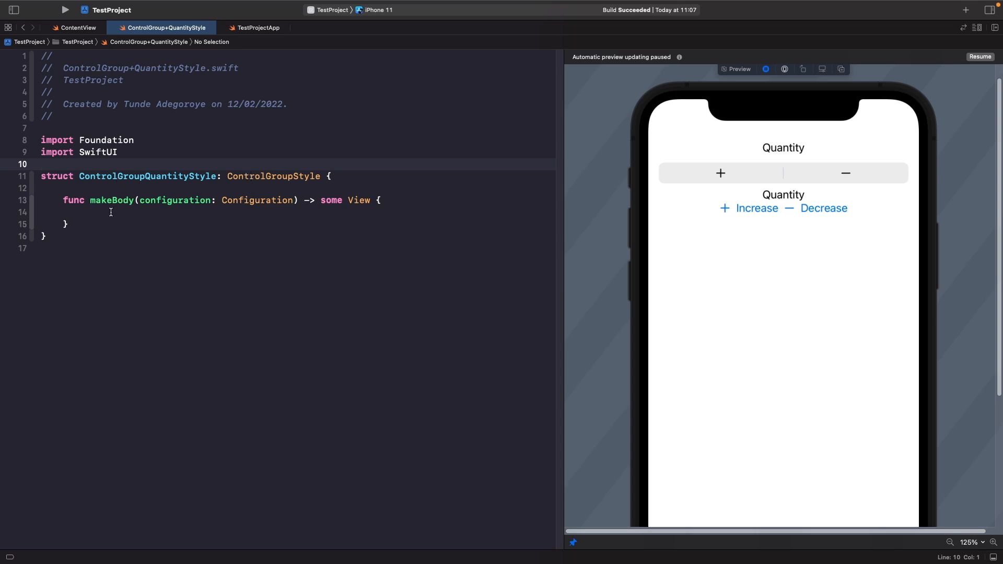
Type 'configuration.' inside makeBody, leaving the function empty afterwards
text(configuration)
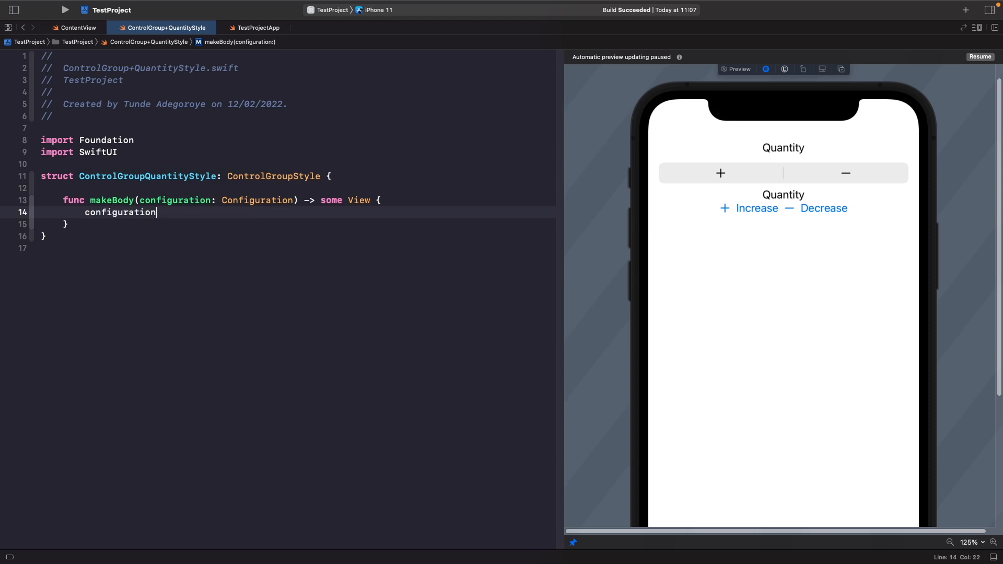
text(.)
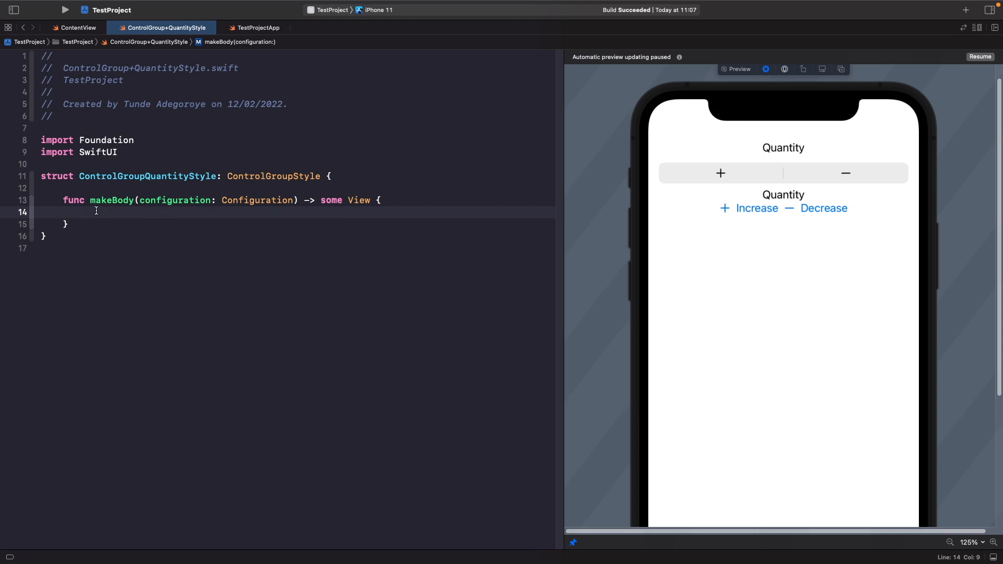
mouse_move(97, 251)
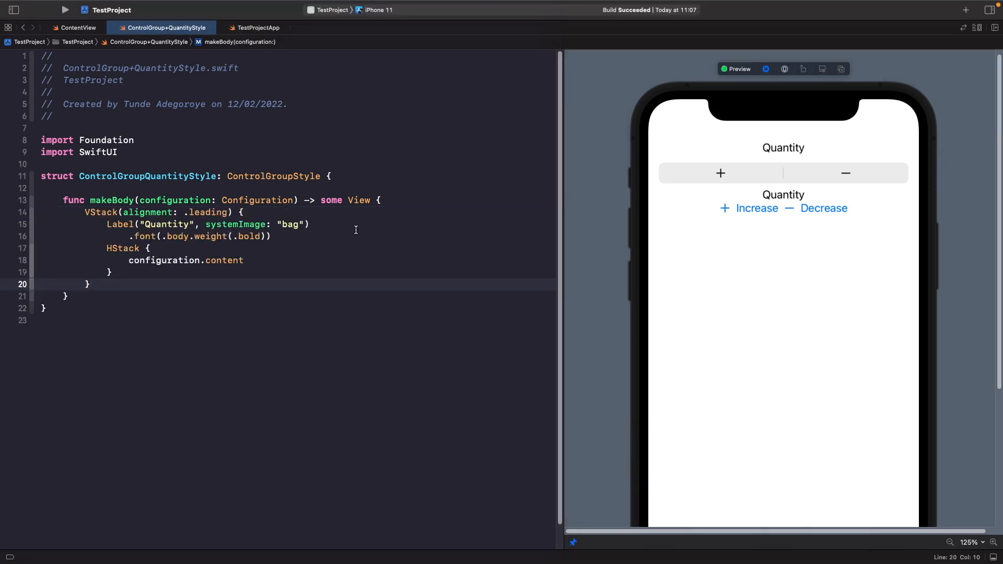
mouse_move(142, 213)
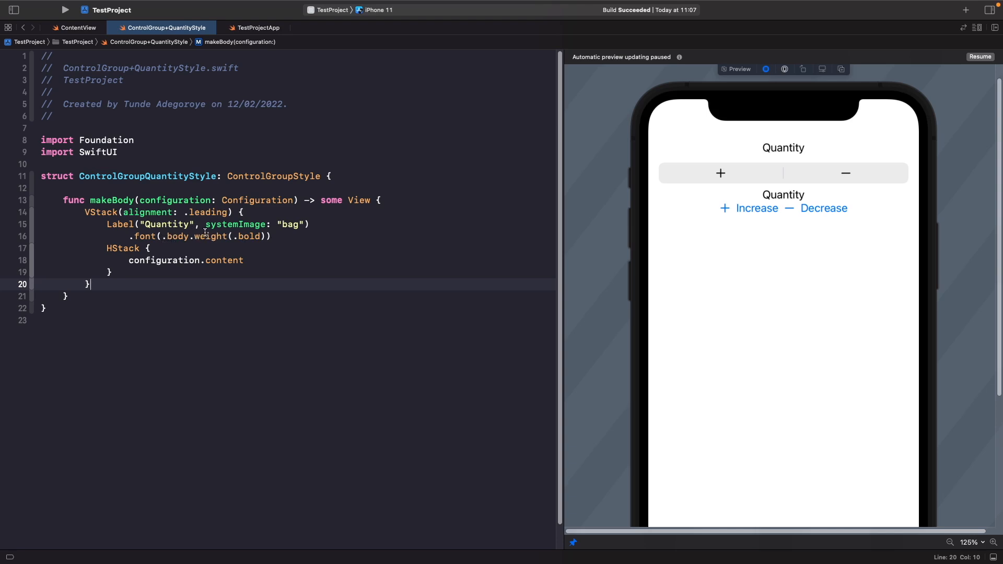
mouse_move(613, 279)
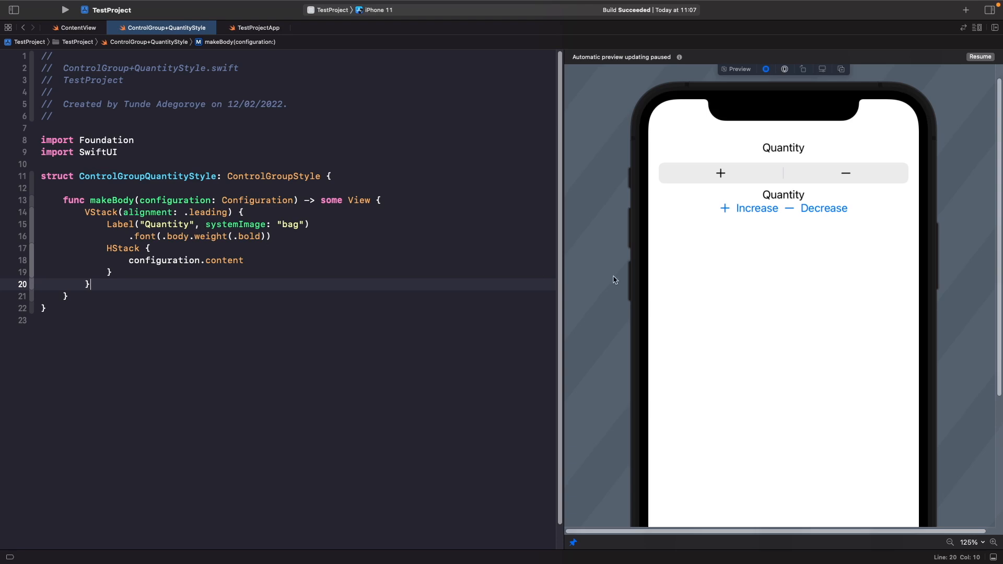
mouse_move(208, 294)
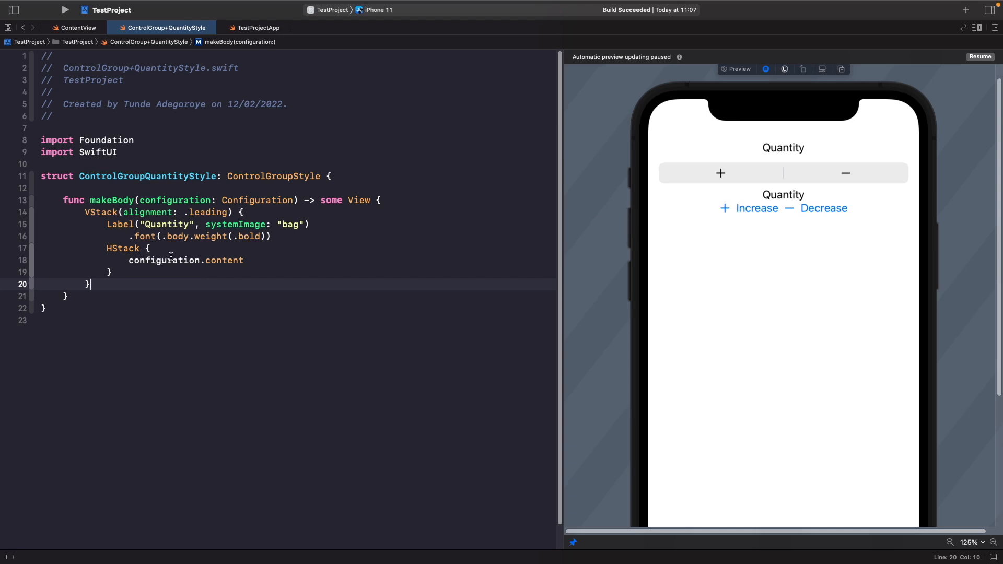
mouse_move(769, 219)
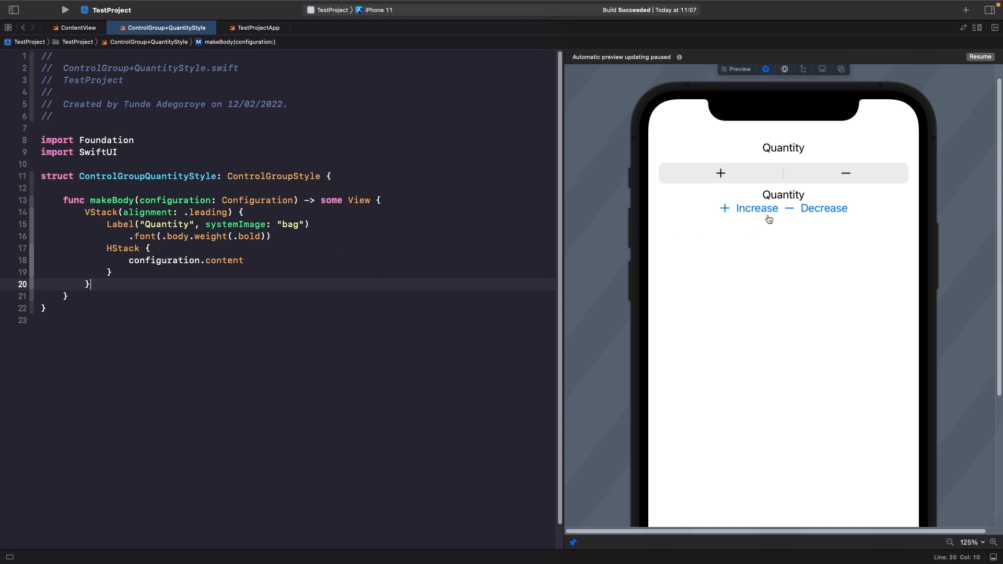
mouse_move(852, 216)
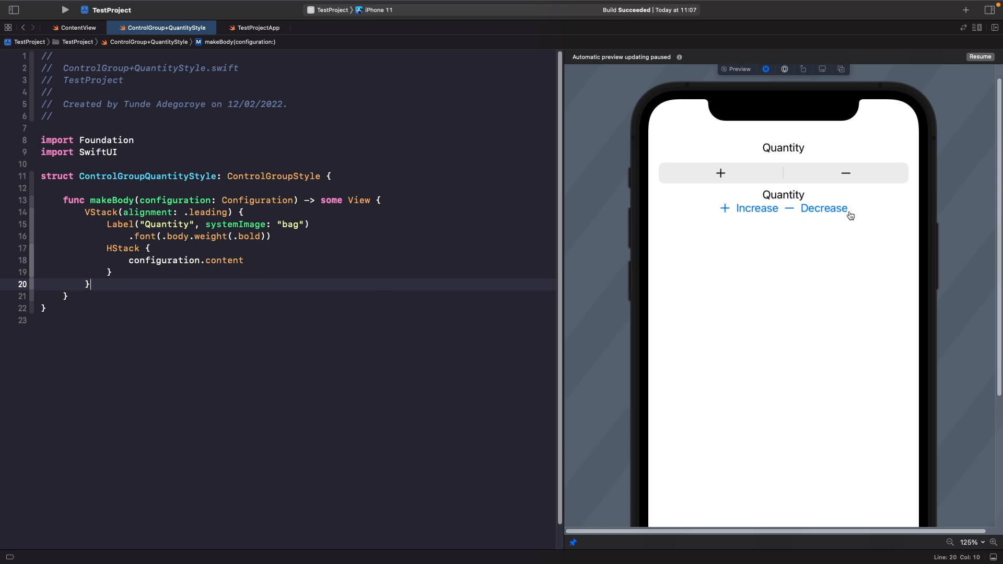
mouse_move(789, 219)
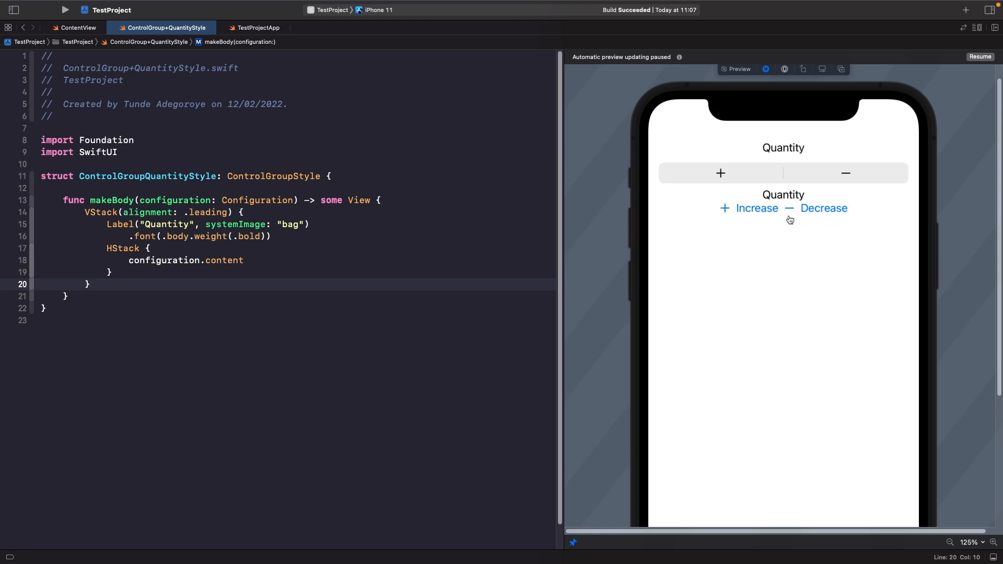
mouse_move(139, 354)
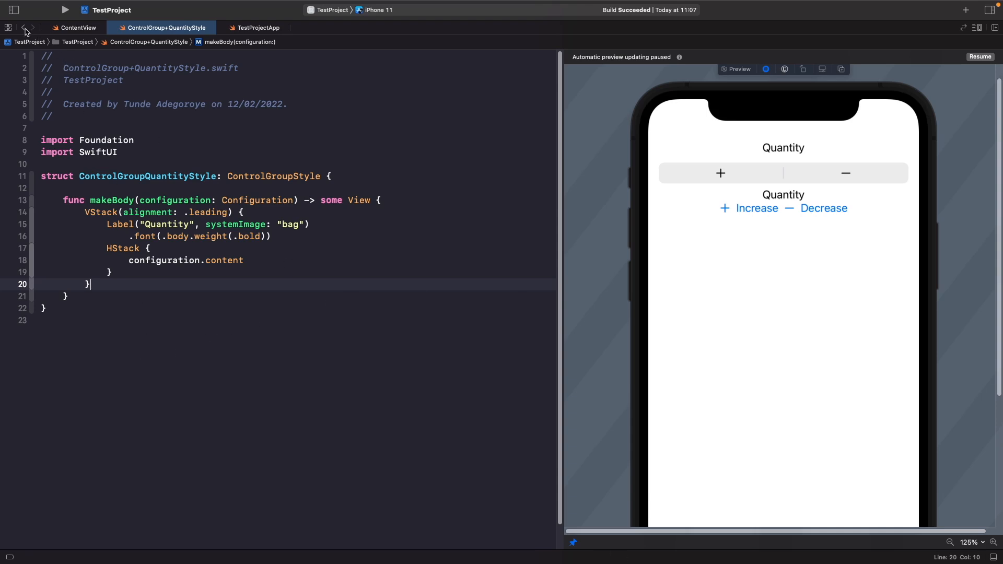
In ContentView, add a third increase/decrease ControlGroup using ControlGroupQuantityStyle() and resume the preview
click(78, 27)
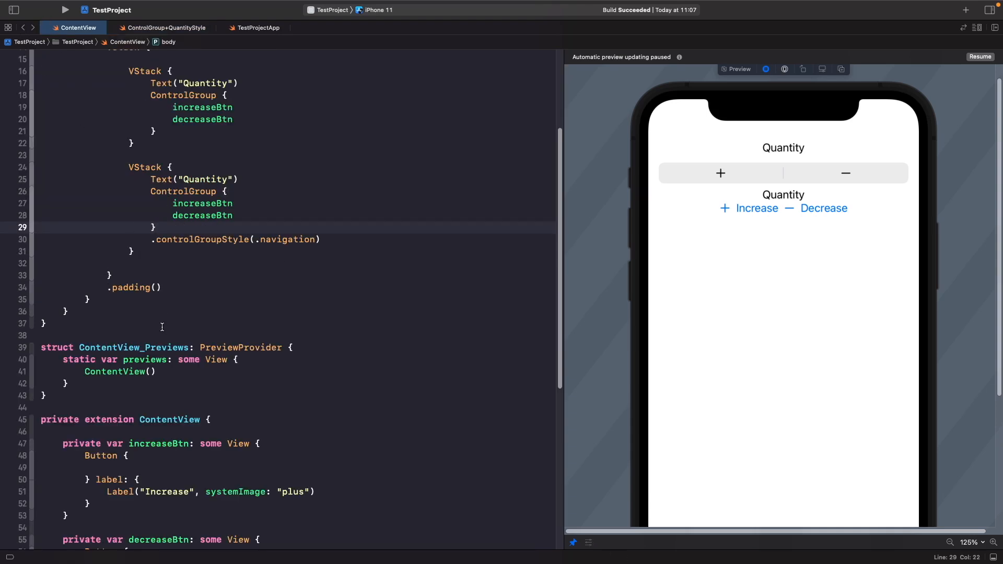
scroll(up, 3)
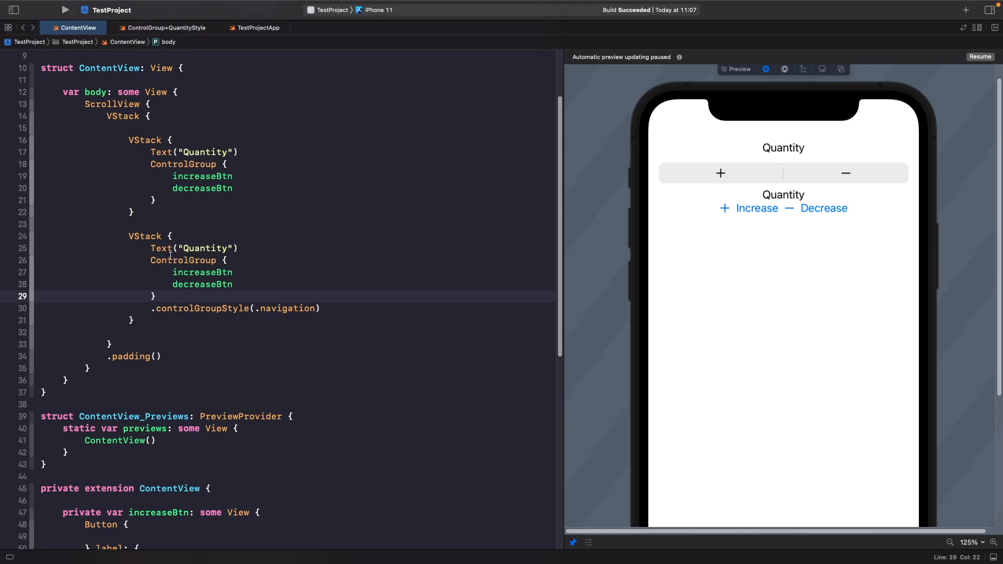
click(158, 296)
text(.controlGroupStyle()
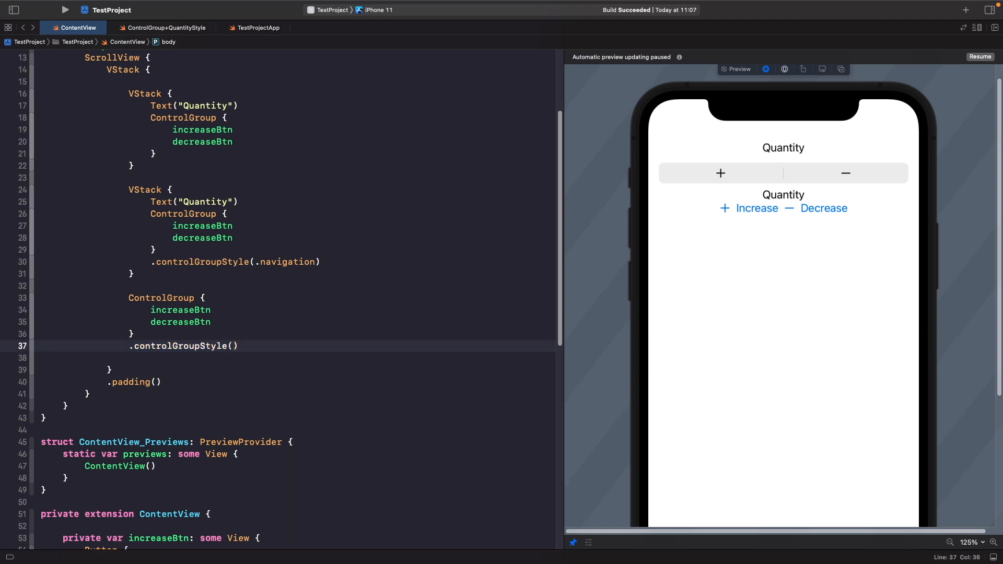
text(Q)
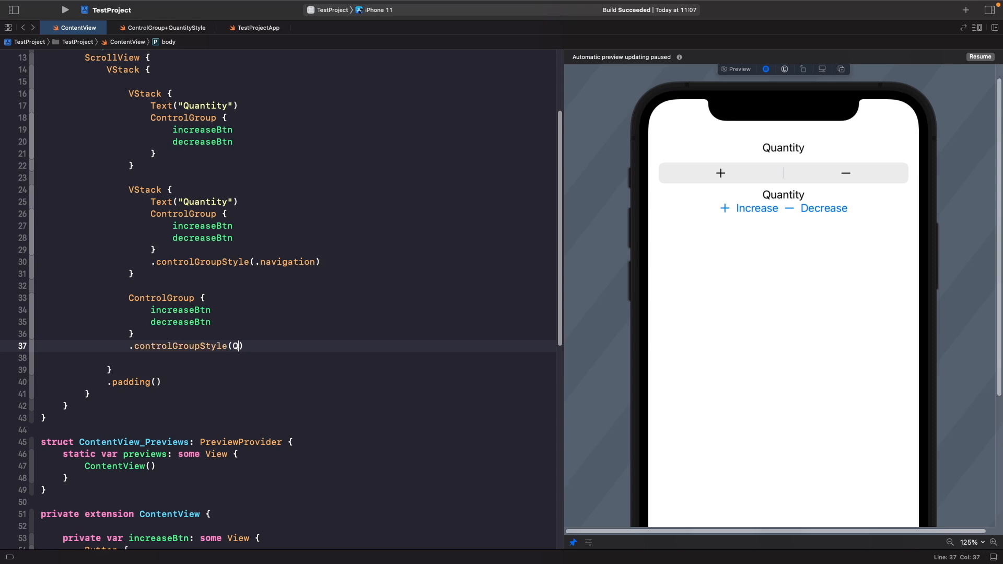
text(ControlGroupQuantityStyle)
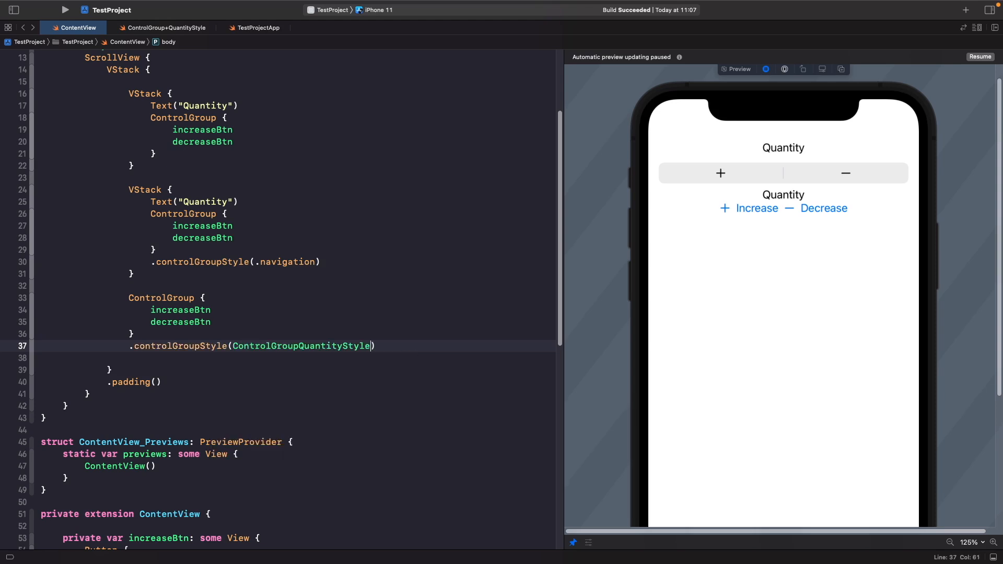
text(())
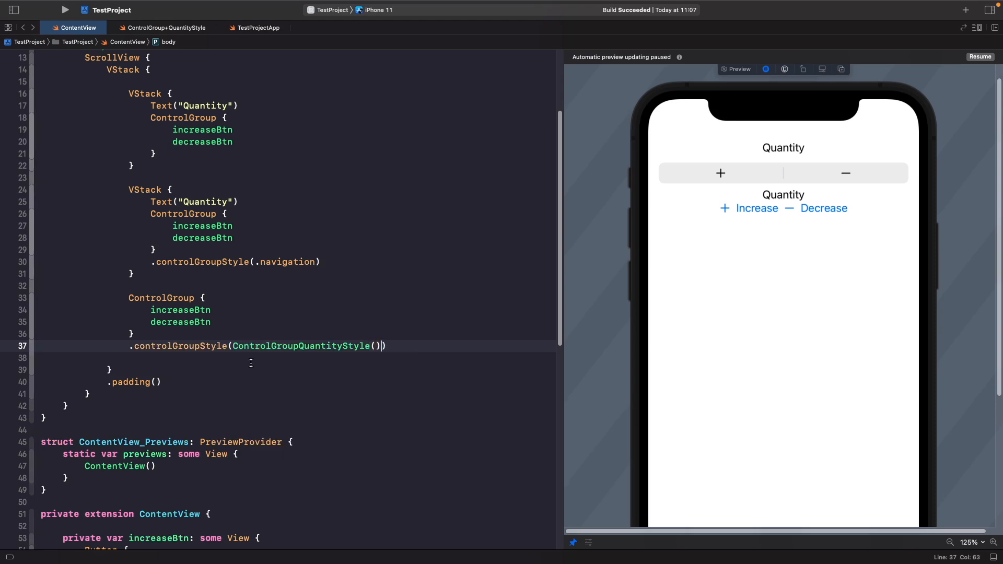
click(981, 56)
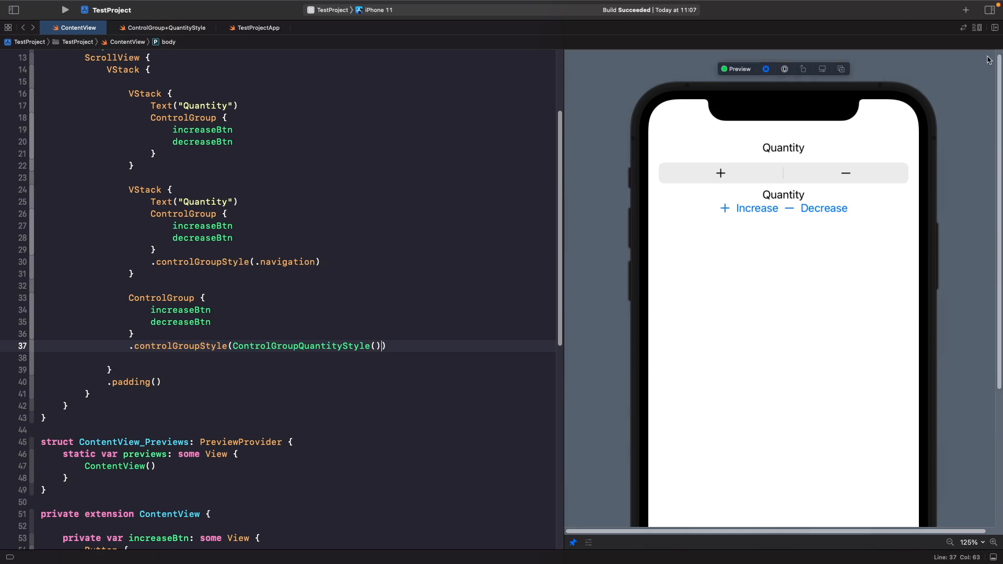
mouse_move(616, 215)
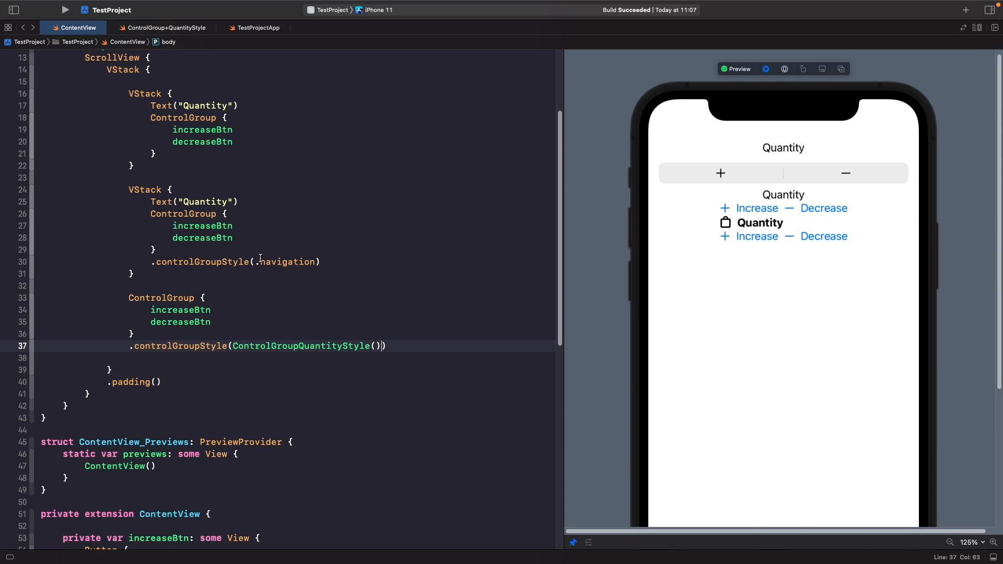
Change the outer stack to VStack(spacing: 32) and review the bag-labelled third group
scroll(up, 3)
text((spacing: 32))
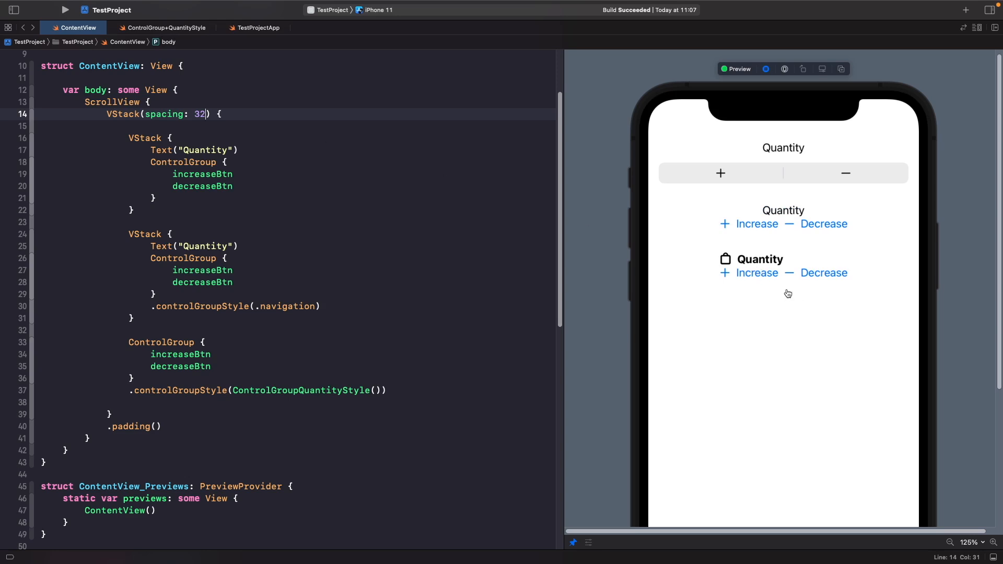
scroll(down, 3)
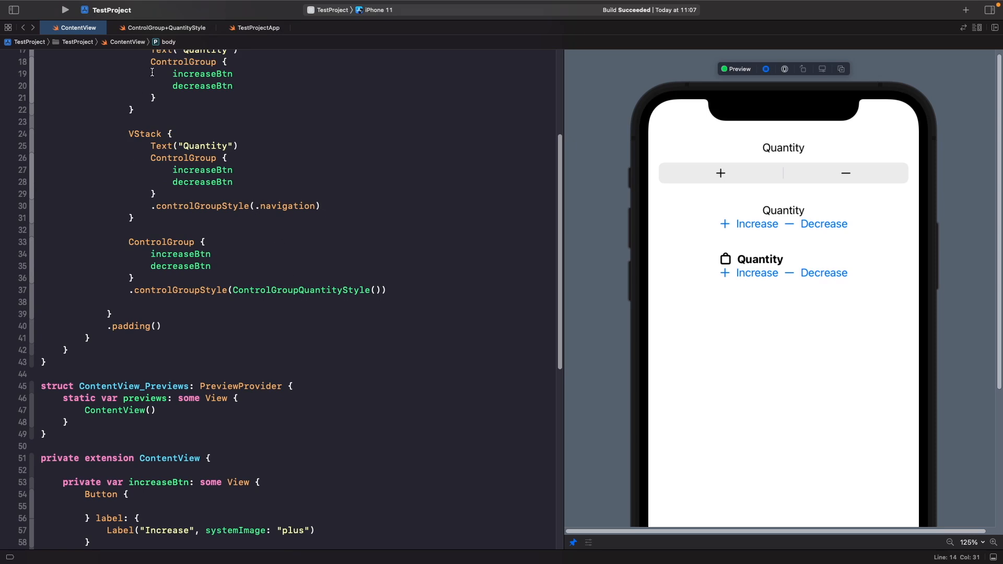
Add a ControlGroupStyle extension where Self == ControlGroupQuantityStyle with static var quantity returning .init()
click(163, 28)
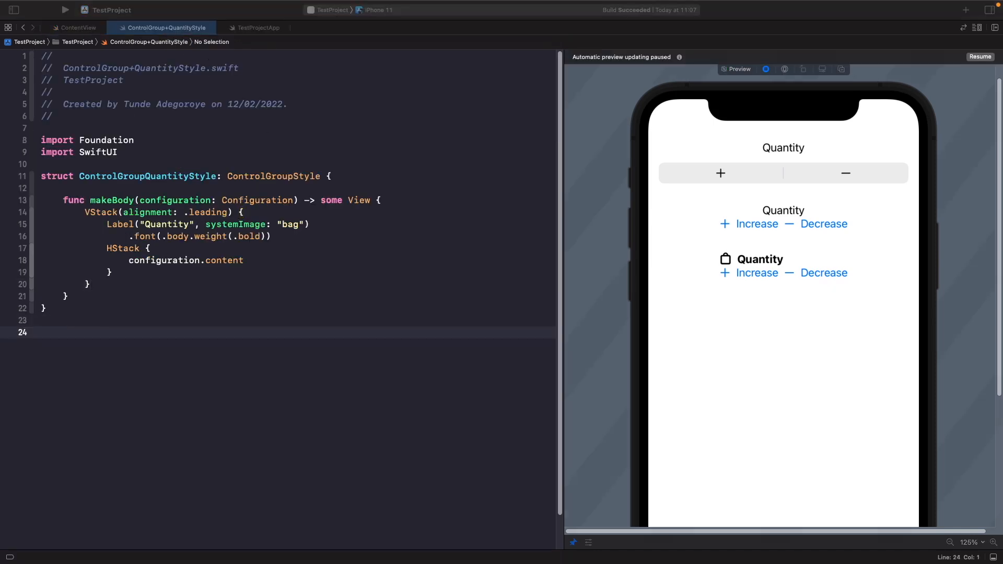
text(extension ControlGroupStyle where Self == ControlGroupQuantityStyle {)
text(static var quantity: ControlGroupQuantityStyle { .init() })
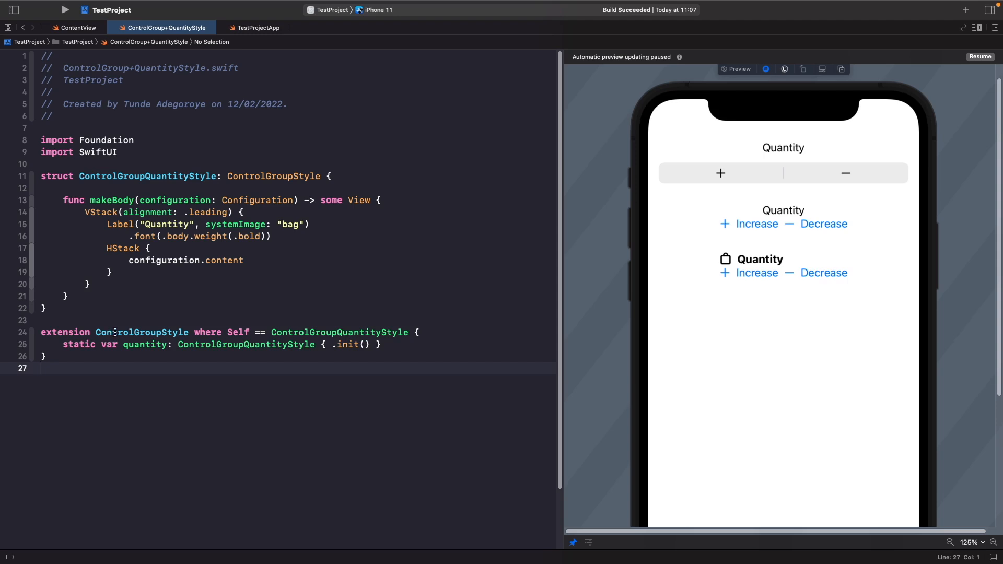
click(134, 332)
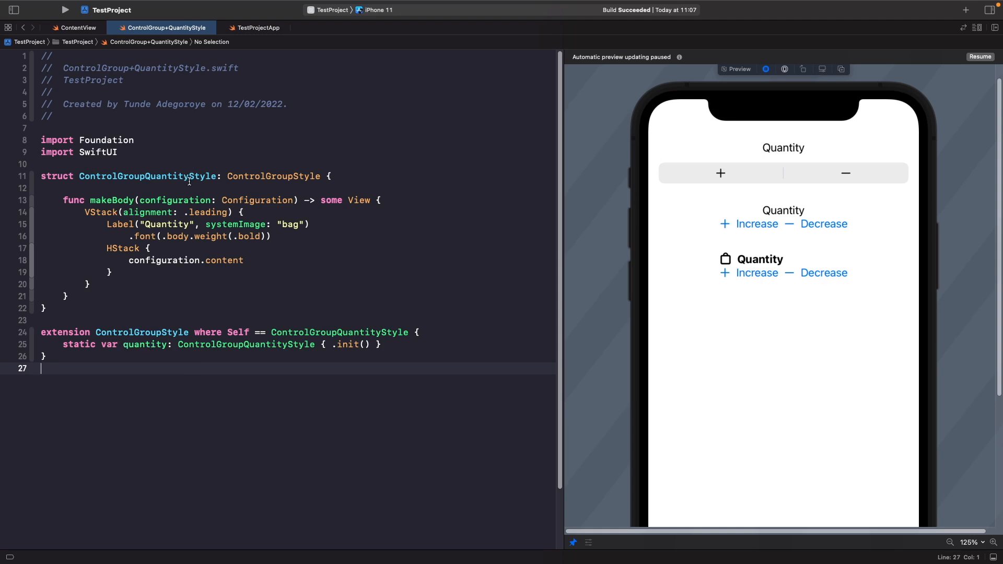
mouse_move(129, 344)
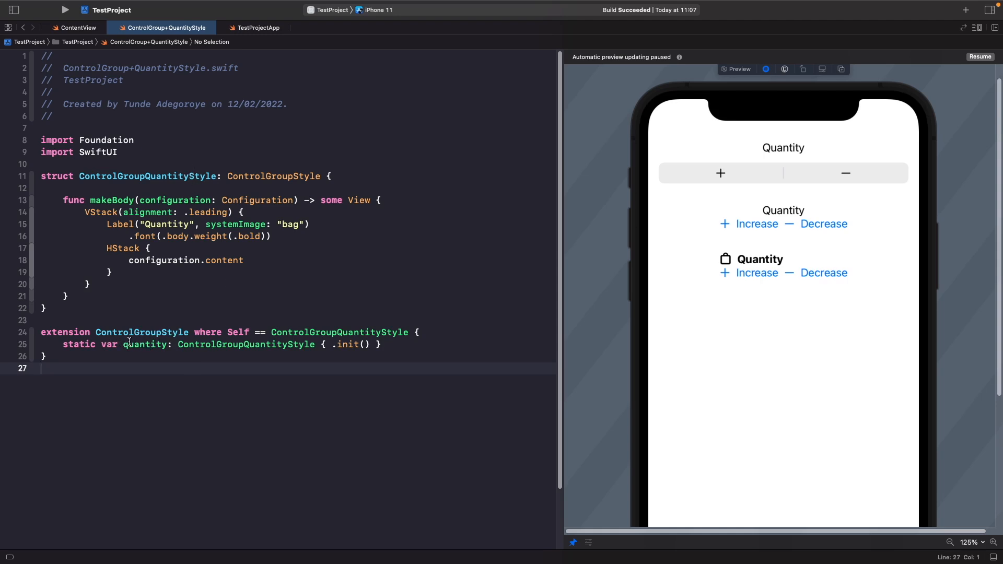
mouse_move(74, 28)
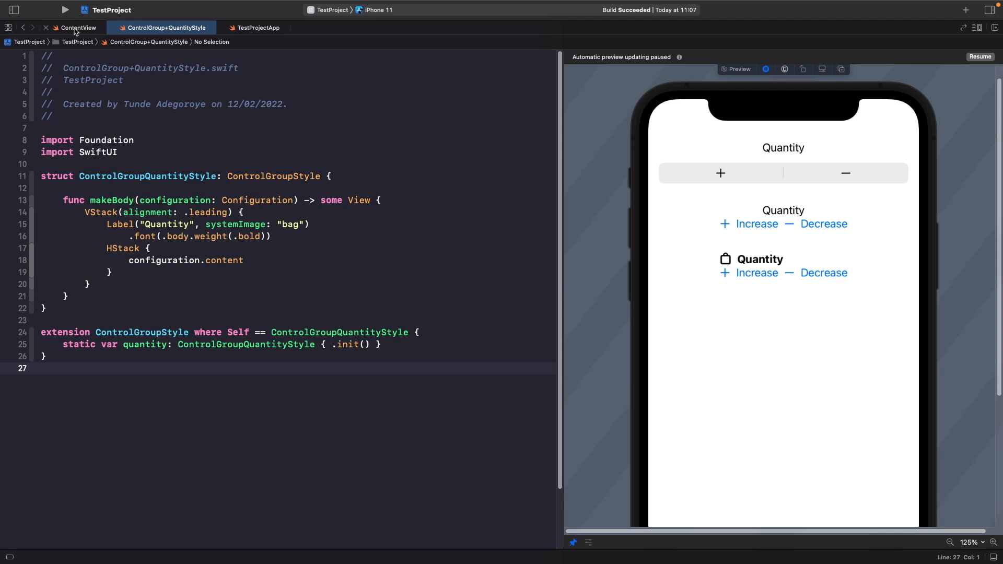
Replace ControlGroupQuantityStyle() with .quantity on the third group and resume the preview
click(78, 28)
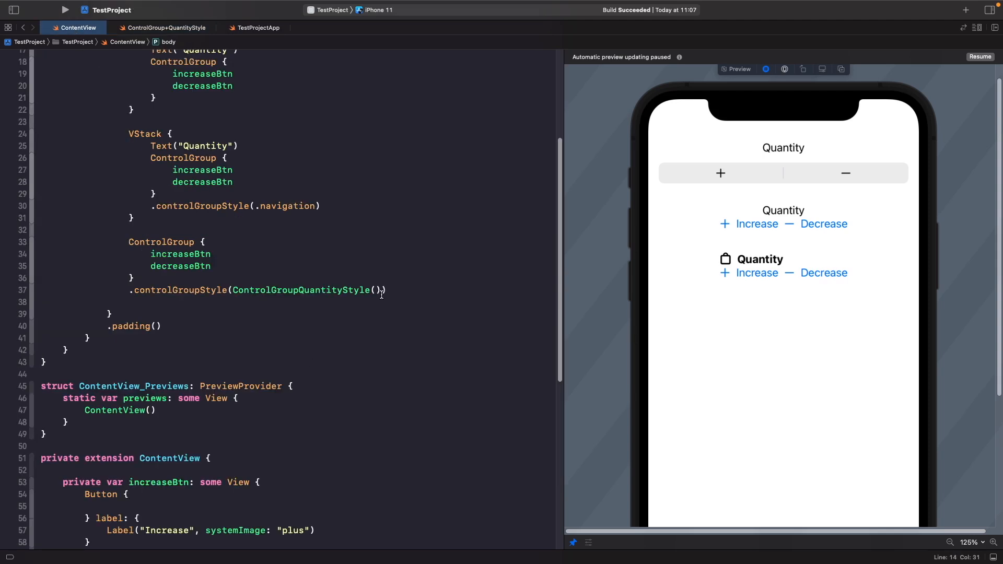
double_click(301, 290)
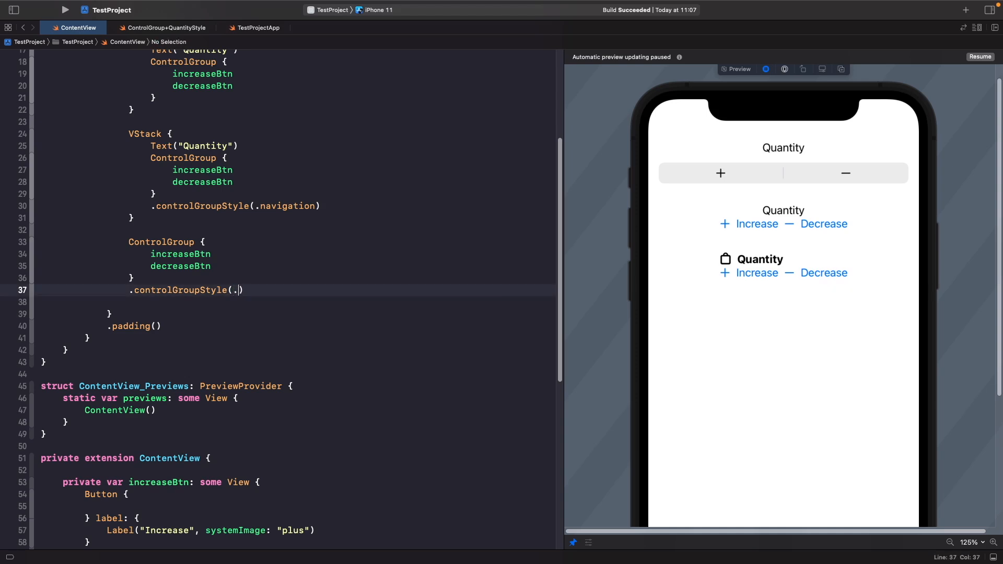
text(quantity)
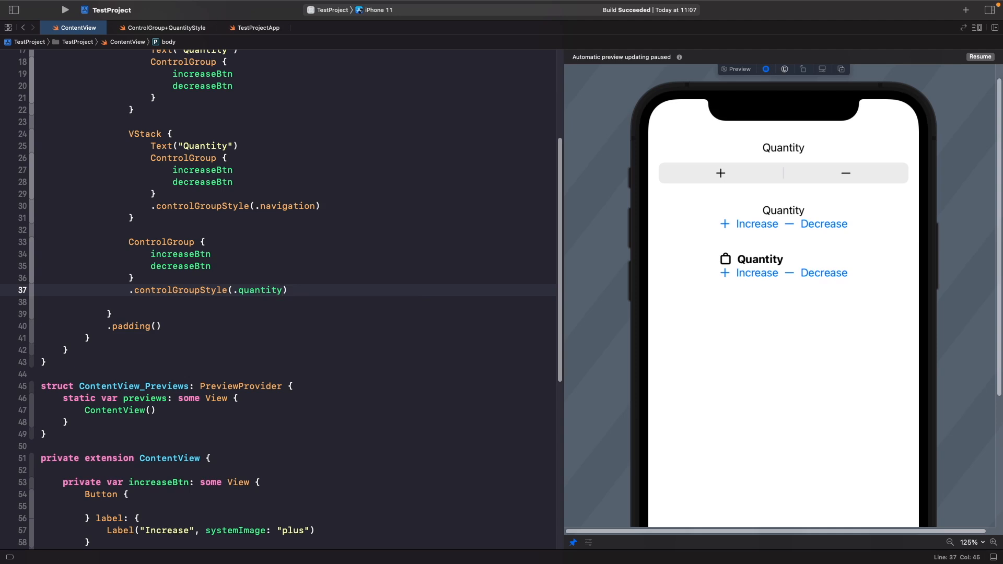
mouse_move(967, 67)
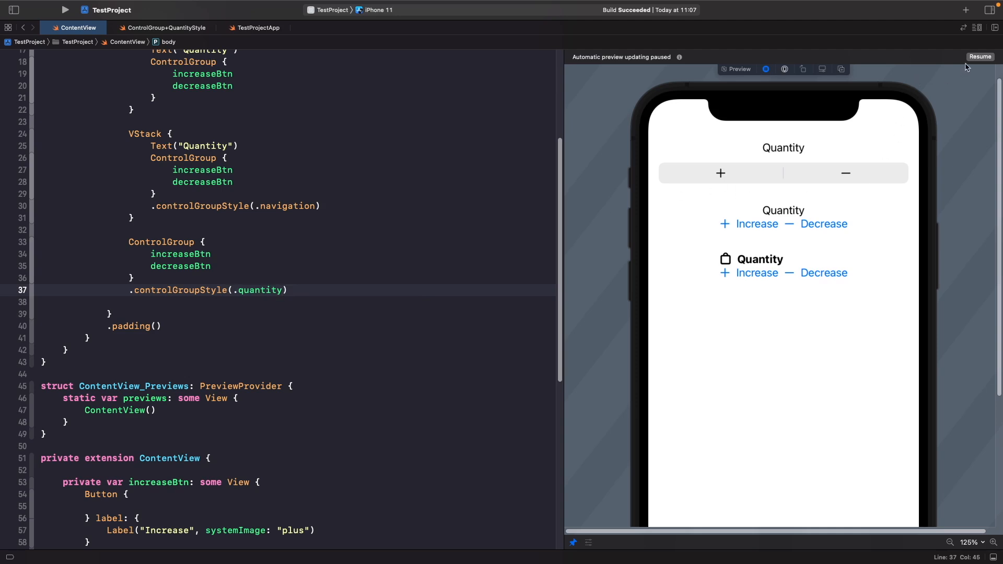
click(979, 57)
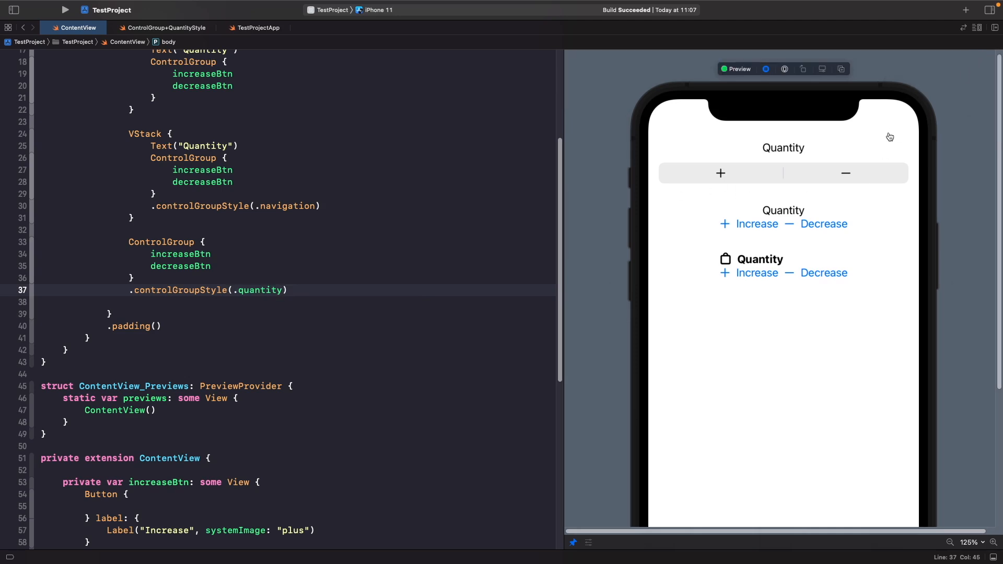
mouse_move(847, 153)
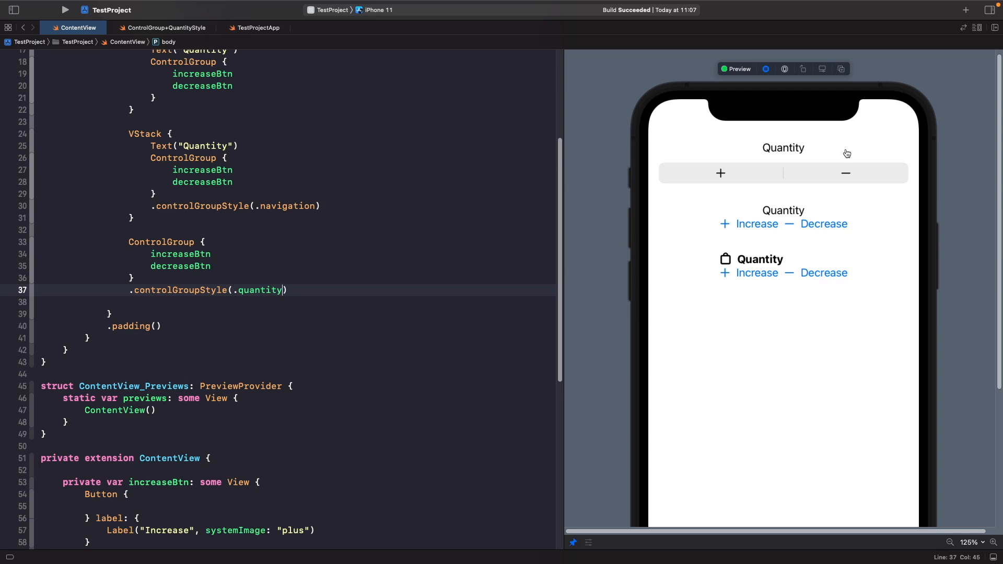
mouse_move(746, 283)
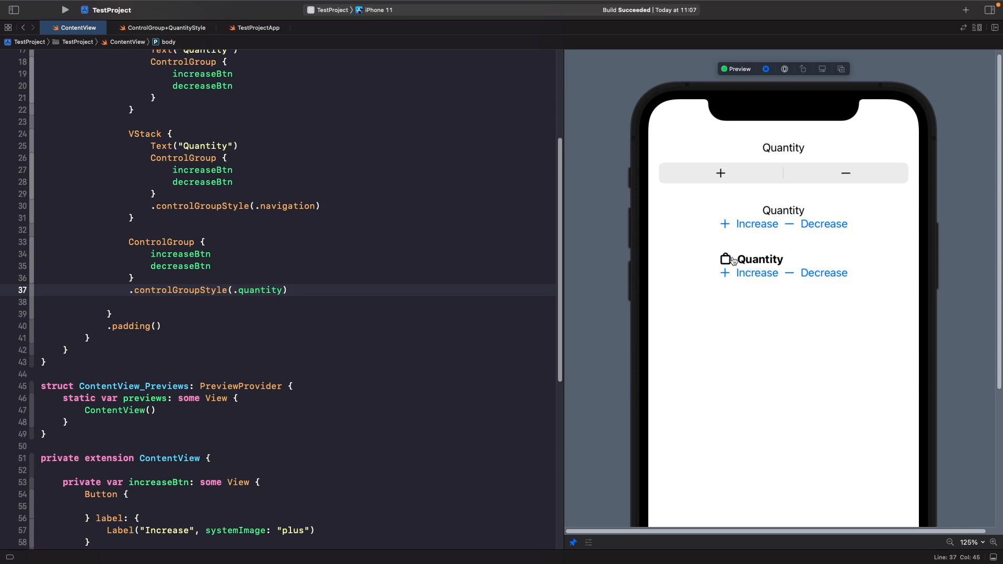
mouse_move(19, 19)
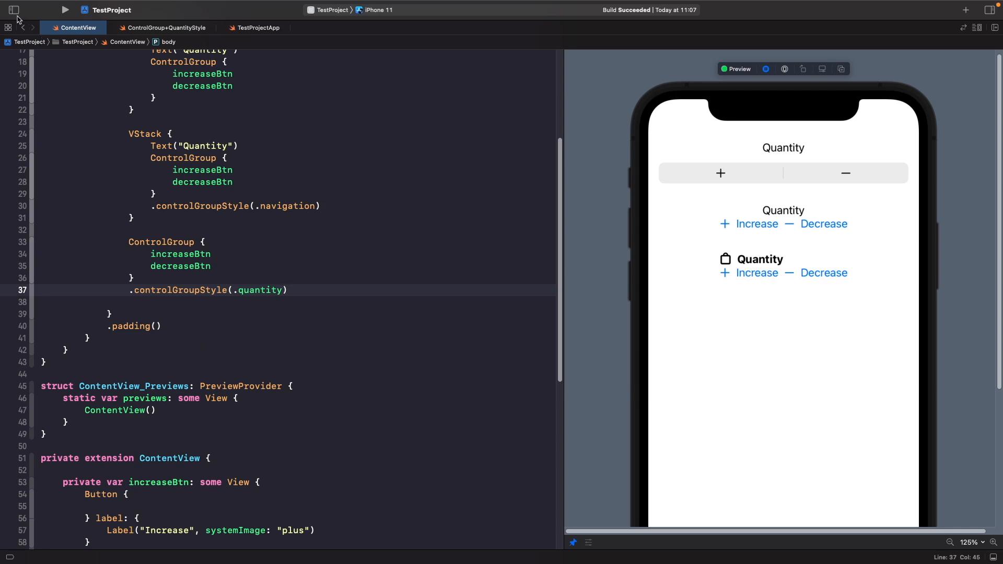
click(162, 28)
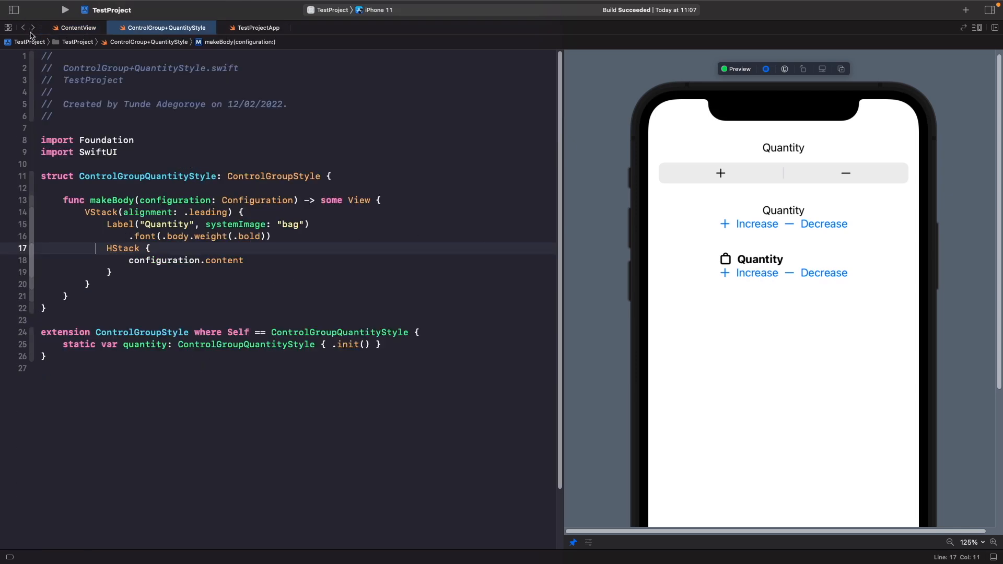
mouse_move(109, 245)
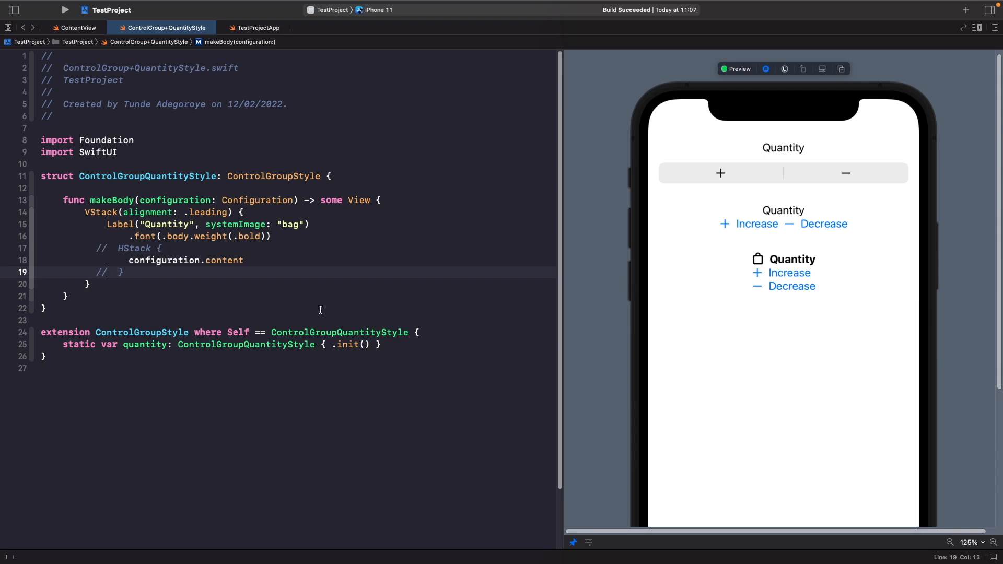
mouse_move(770, 232)
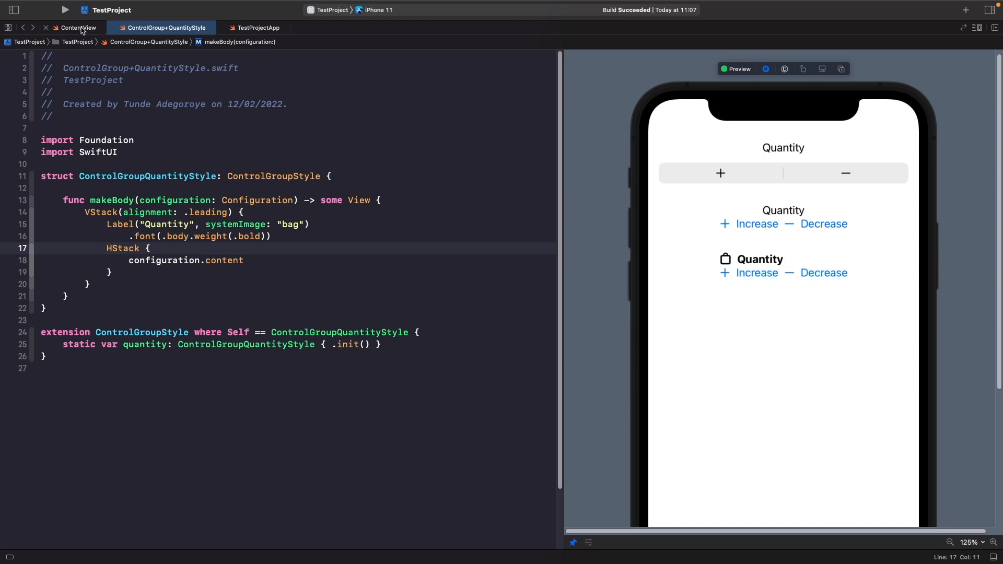
click(78, 28)
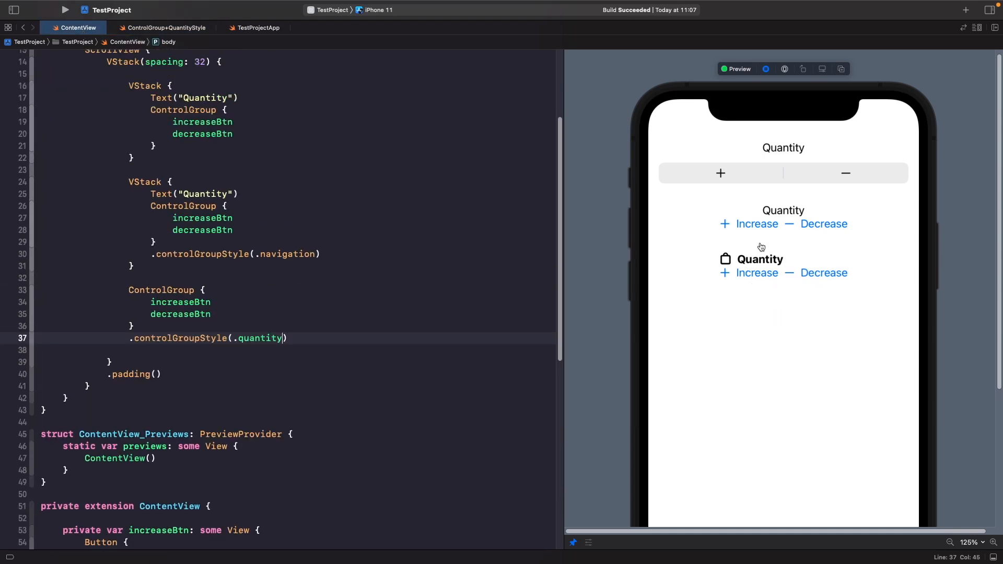